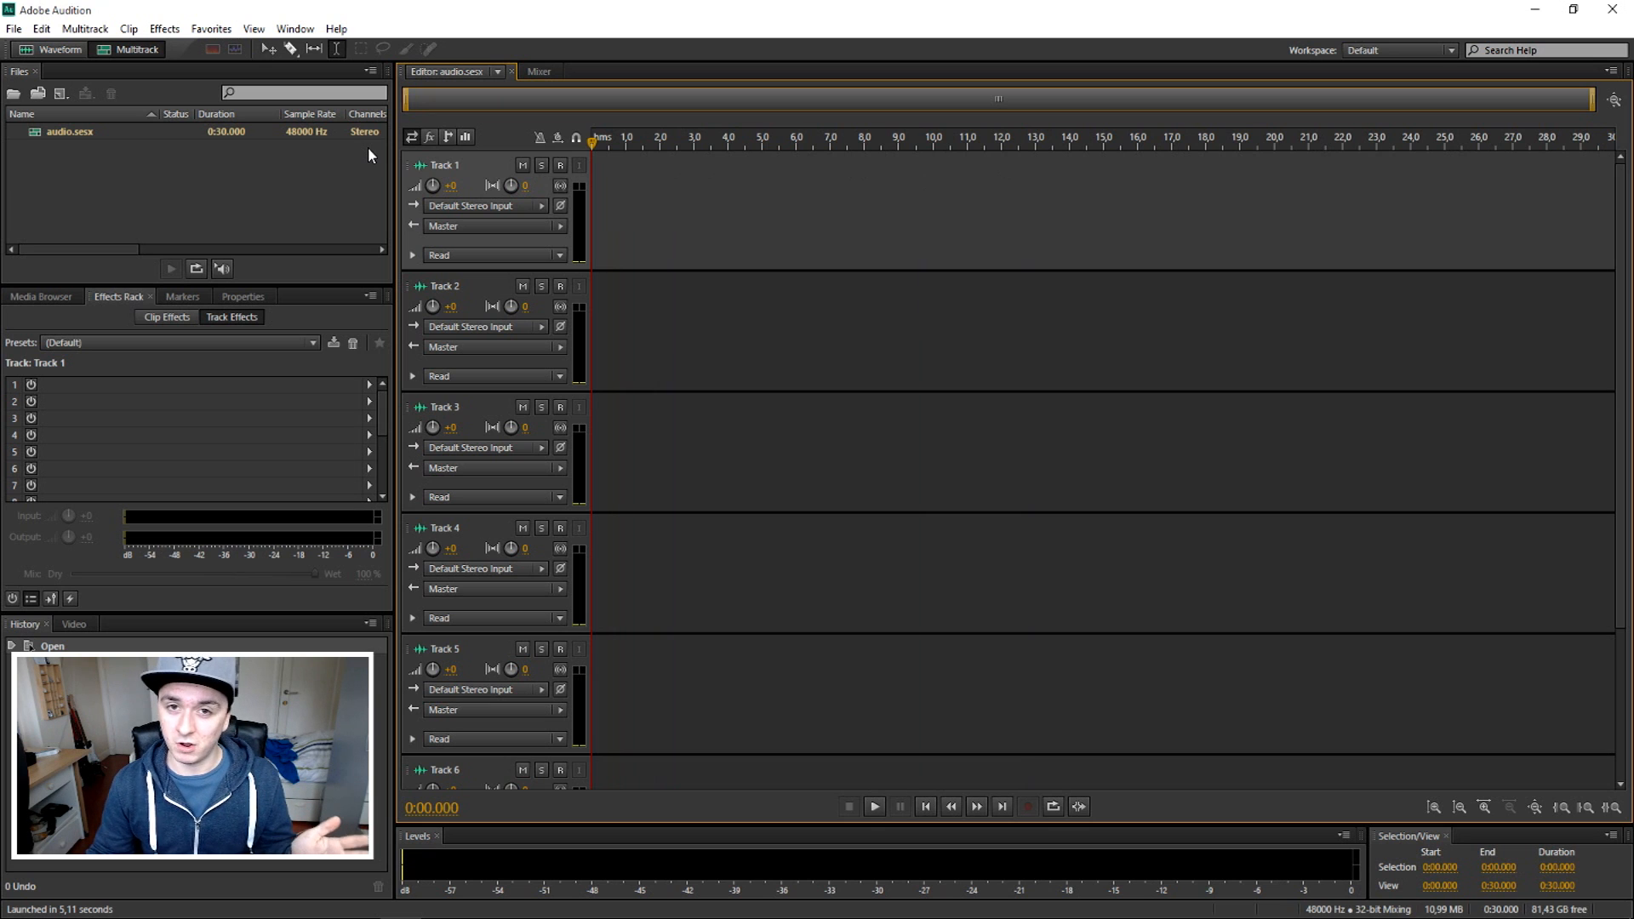
# Step: Arm Track 1 for recording in the empty 48 kHz audio.sesx session
pyautogui.click(560, 165)
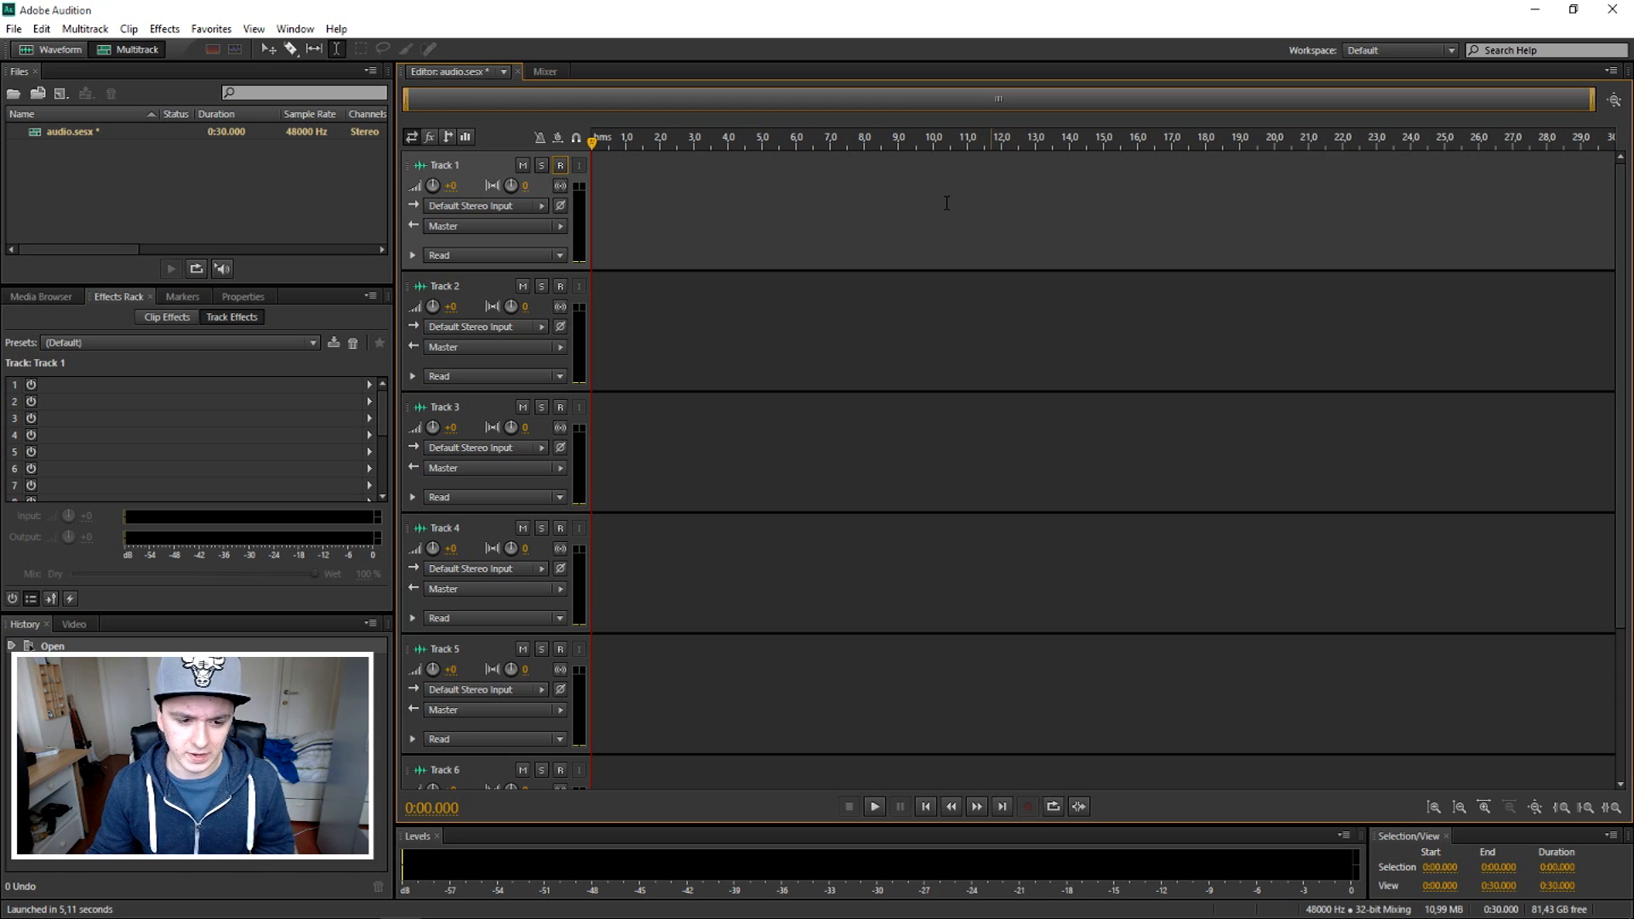
# Step: Record a roughly 15.6-second voice take, Track 1_001.wav, onto Track 1
pyautogui.click(560, 165)
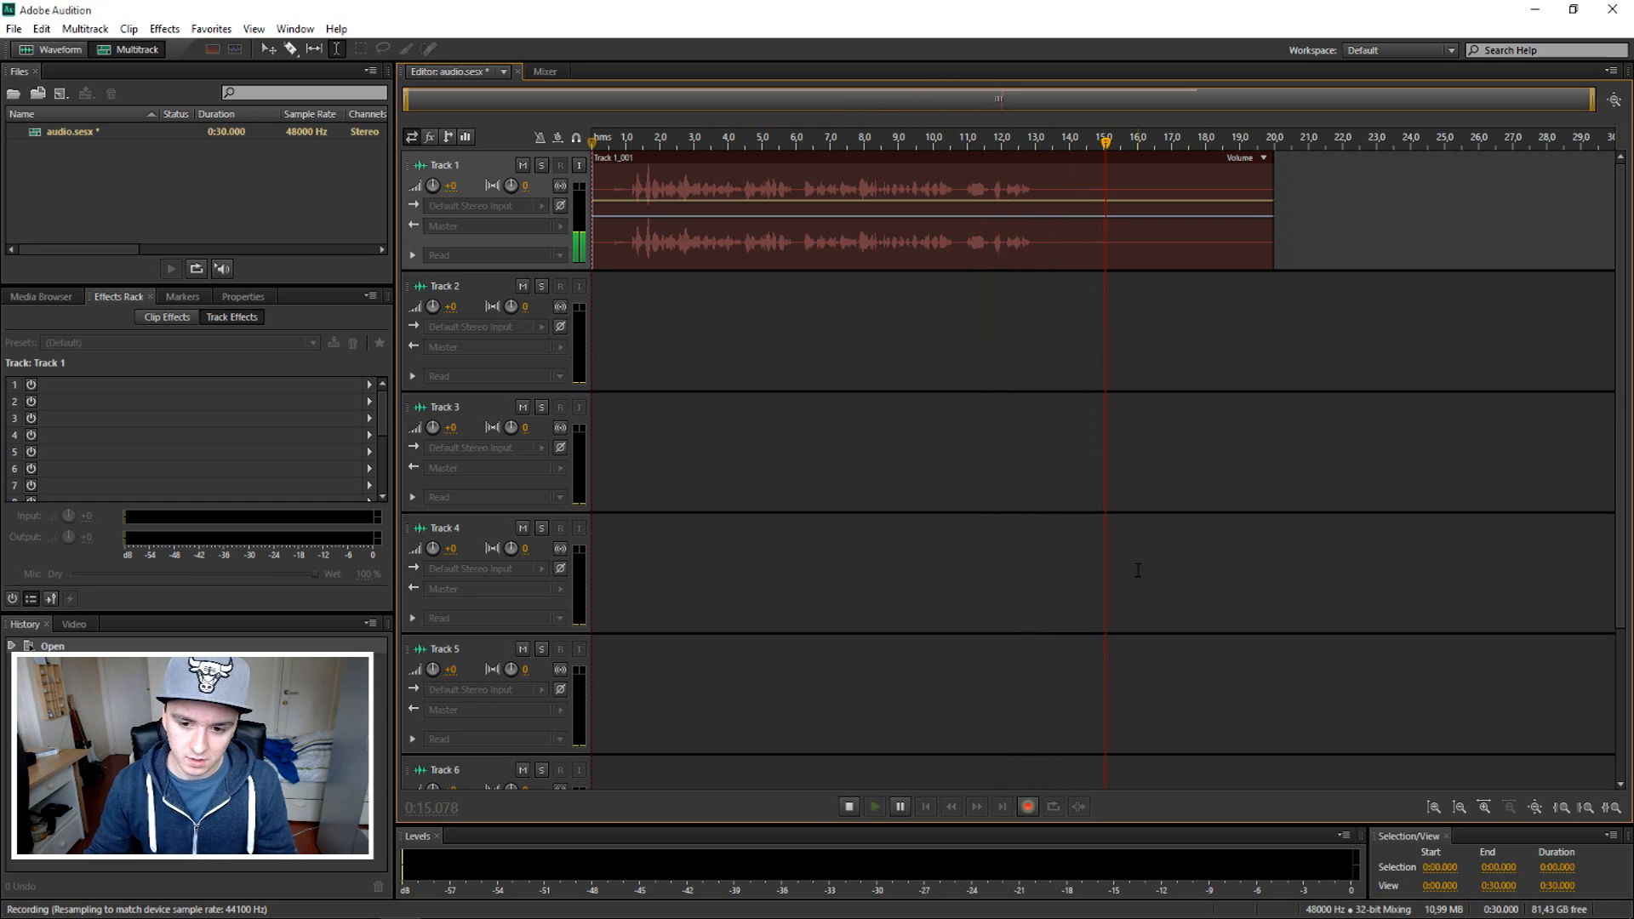
pyautogui.click(849, 806)
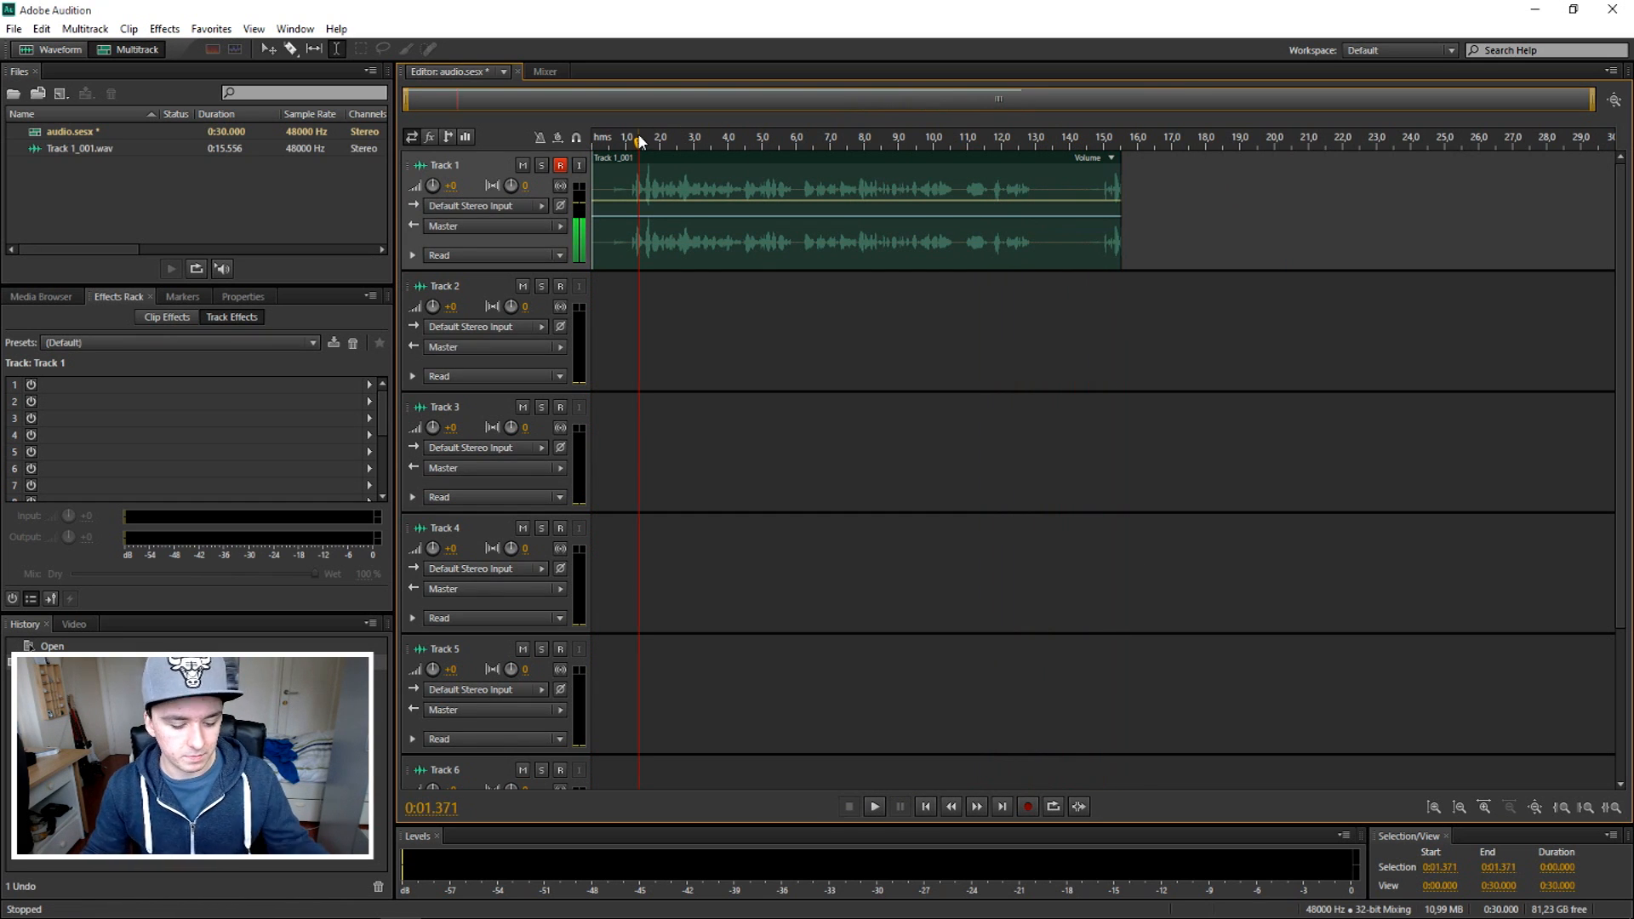
# Step: Trim Track 1's clip to end at about 12 seconds with a fade-out at the end
pyautogui.click(874, 806)
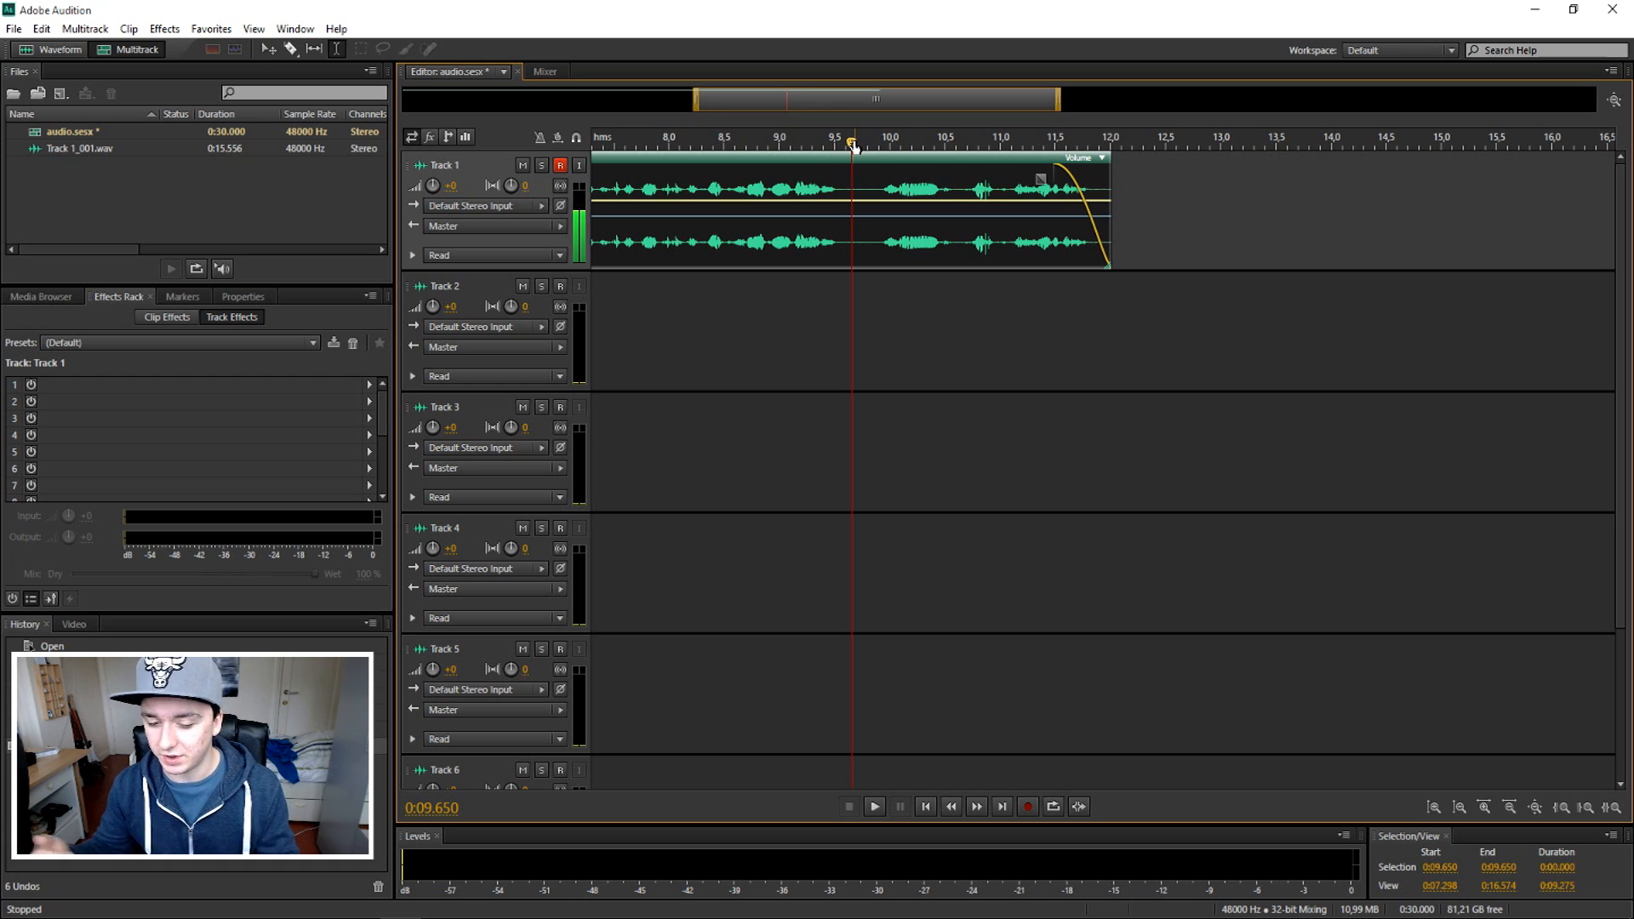
pyautogui.click(874, 806)
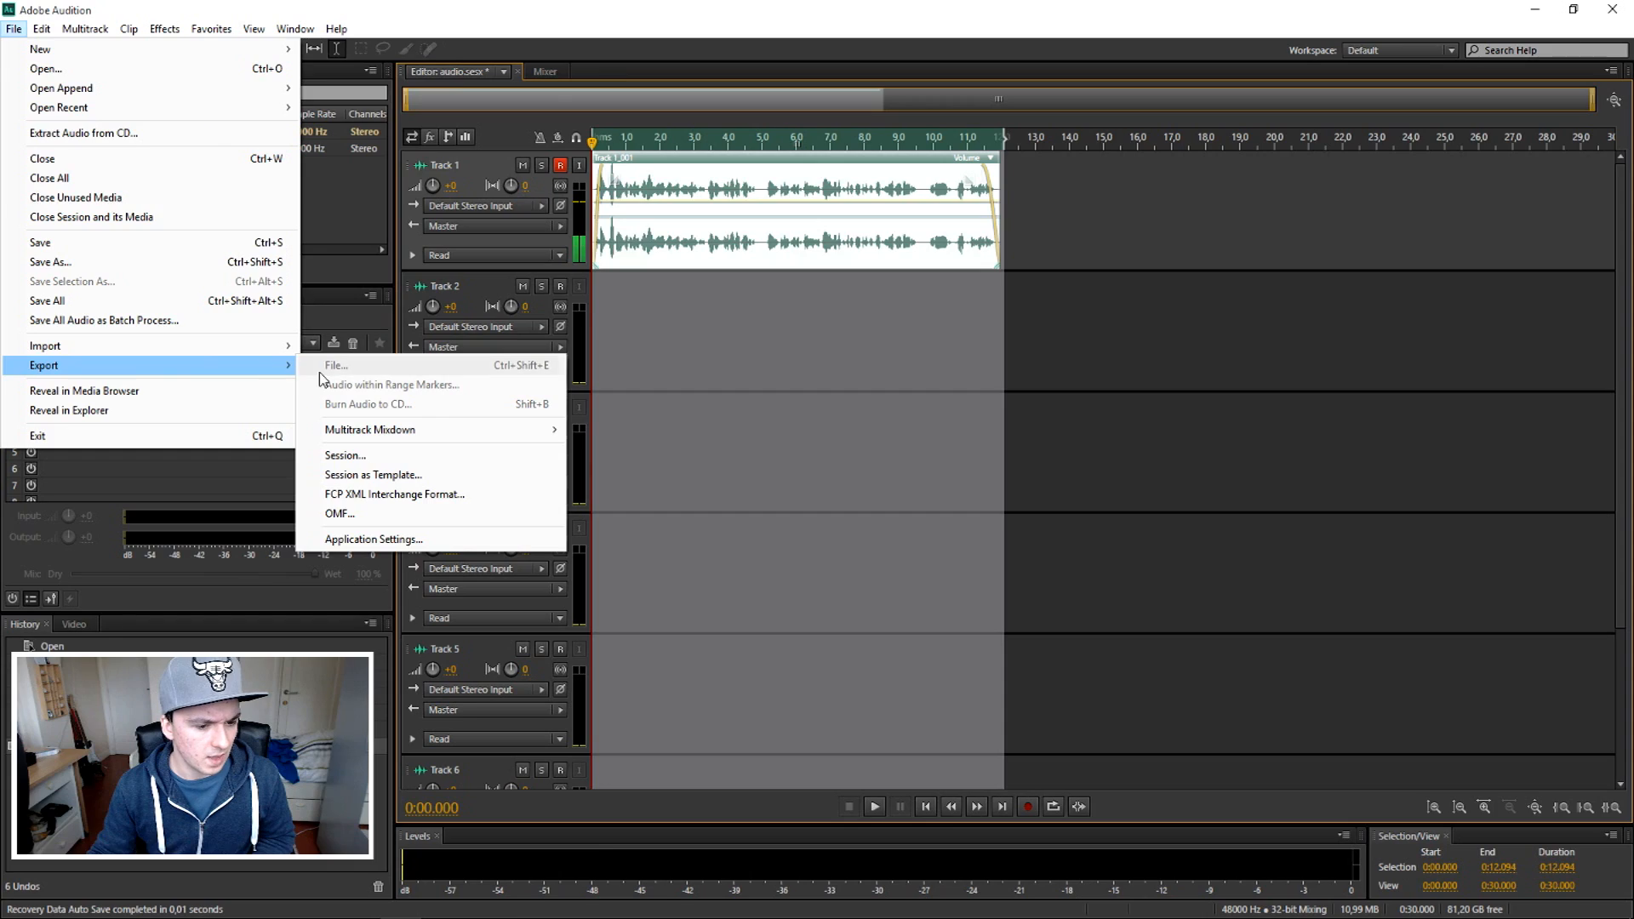
pyautogui.moveTo(441, 424)
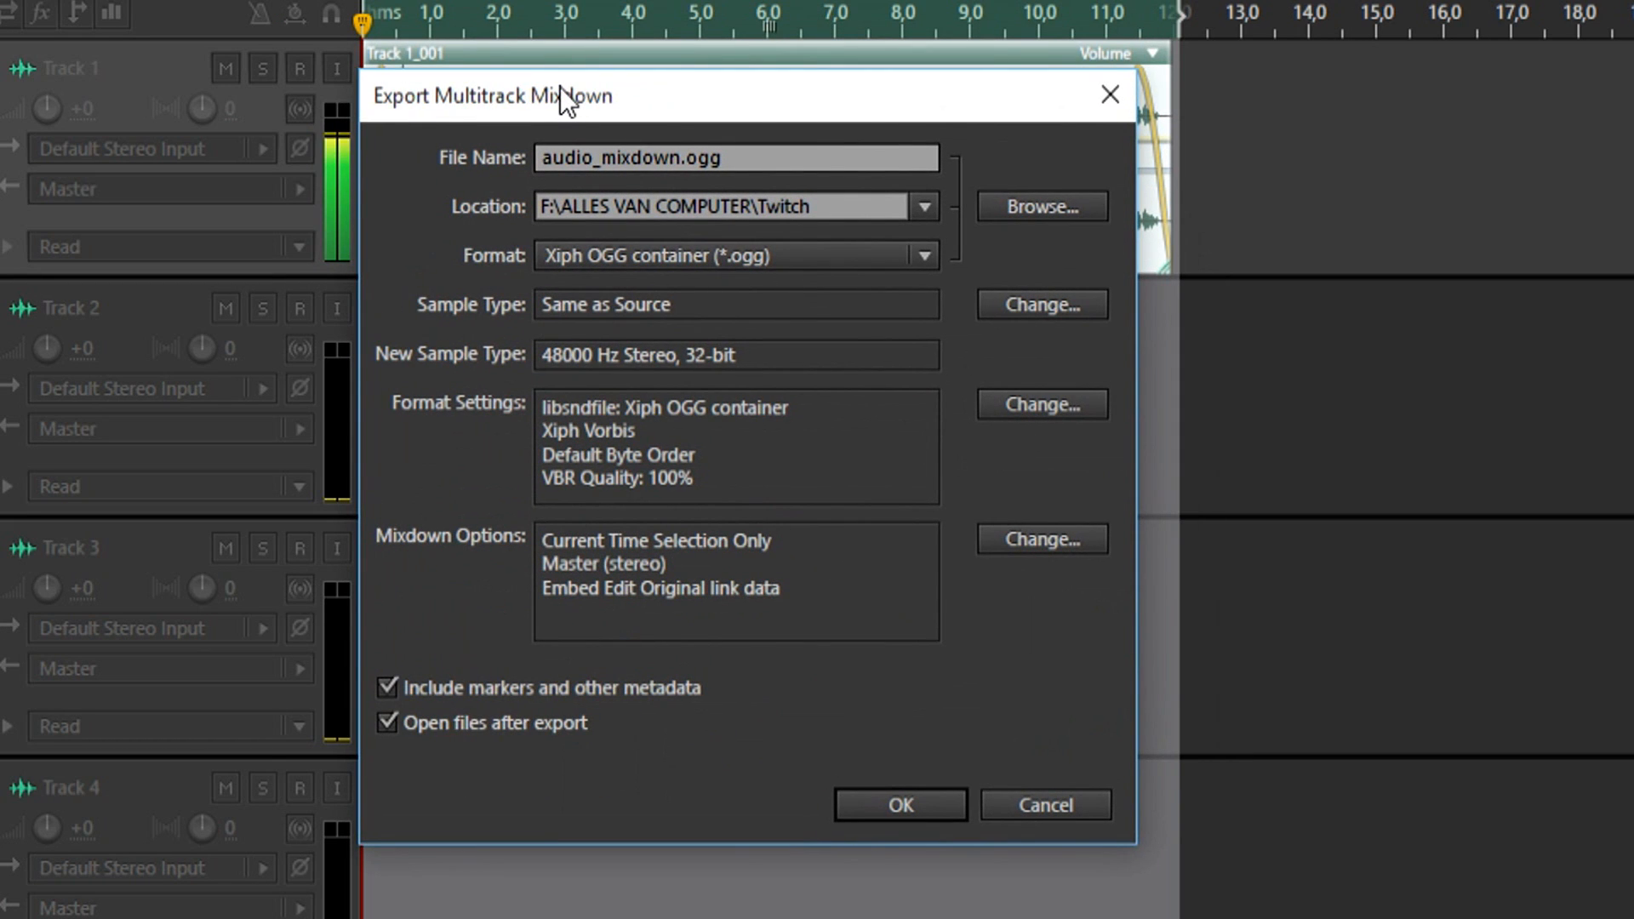
pyautogui.moveTo(611, 136)
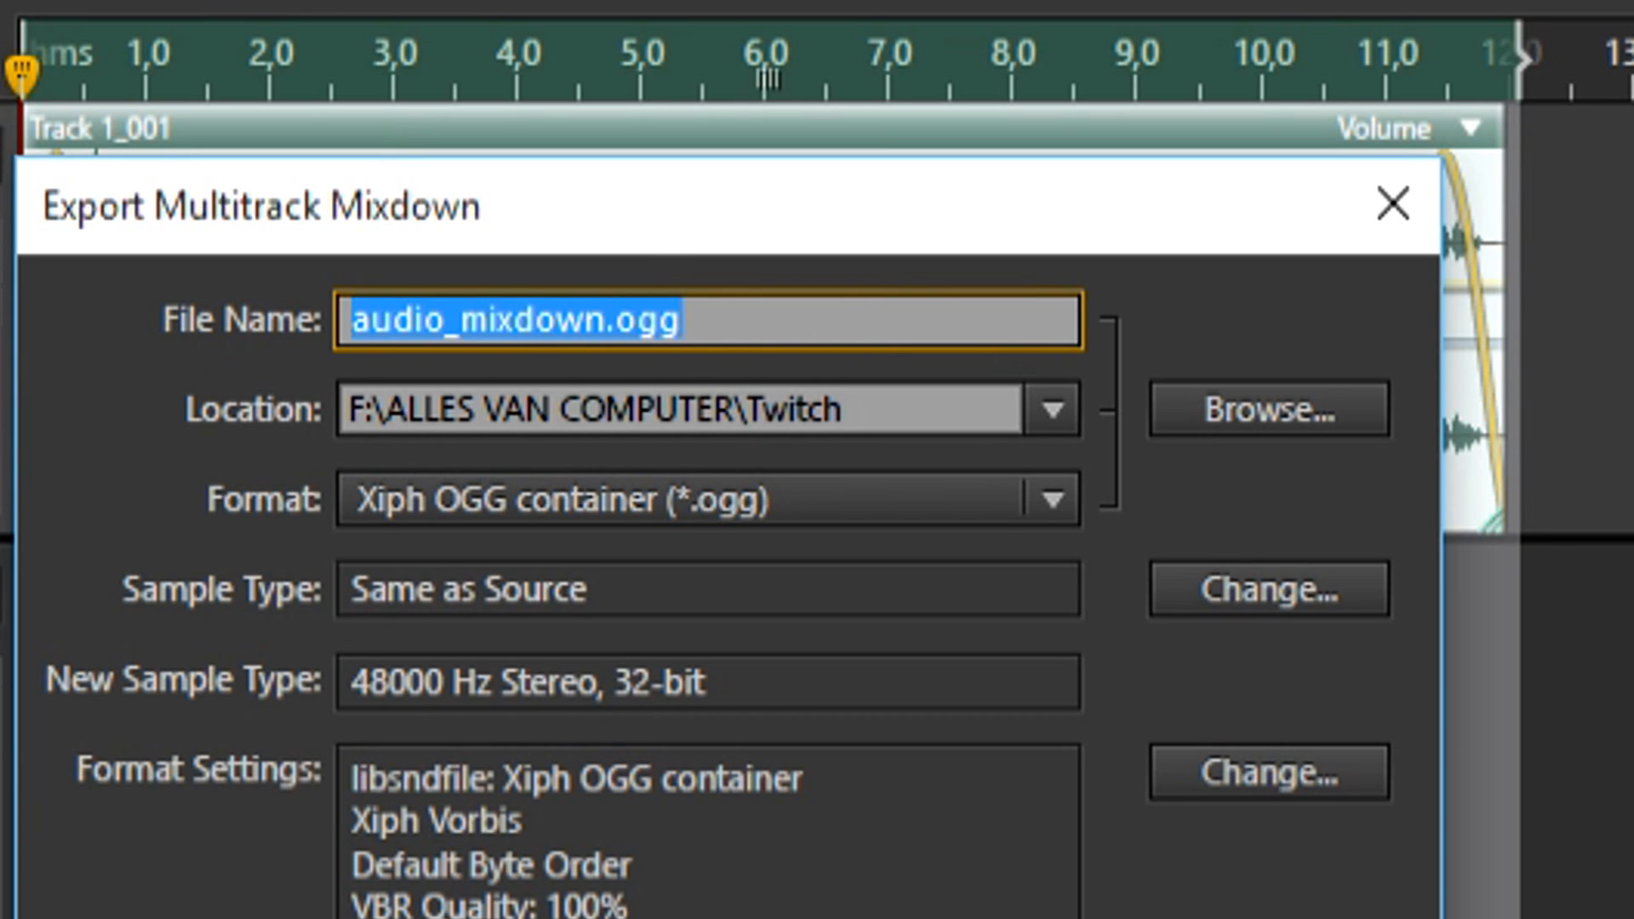
# Step: Name the mixdown file 'audition cs6 export test' and save it to the Desktop
pyautogui.write('audition cs6 export test')
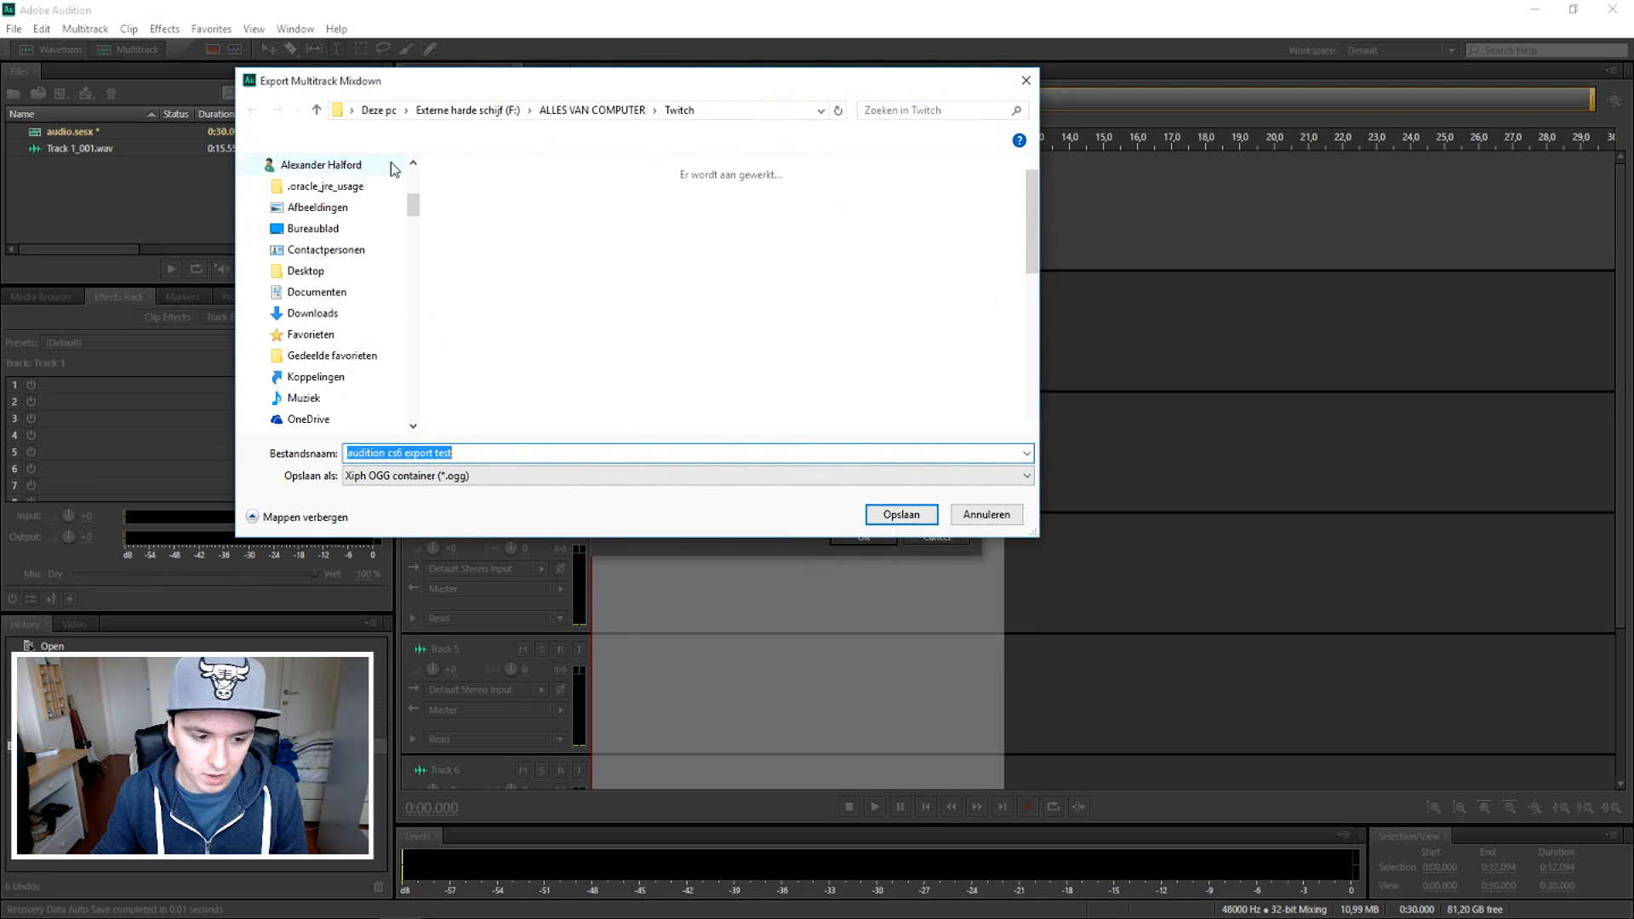
pyautogui.click(902, 515)
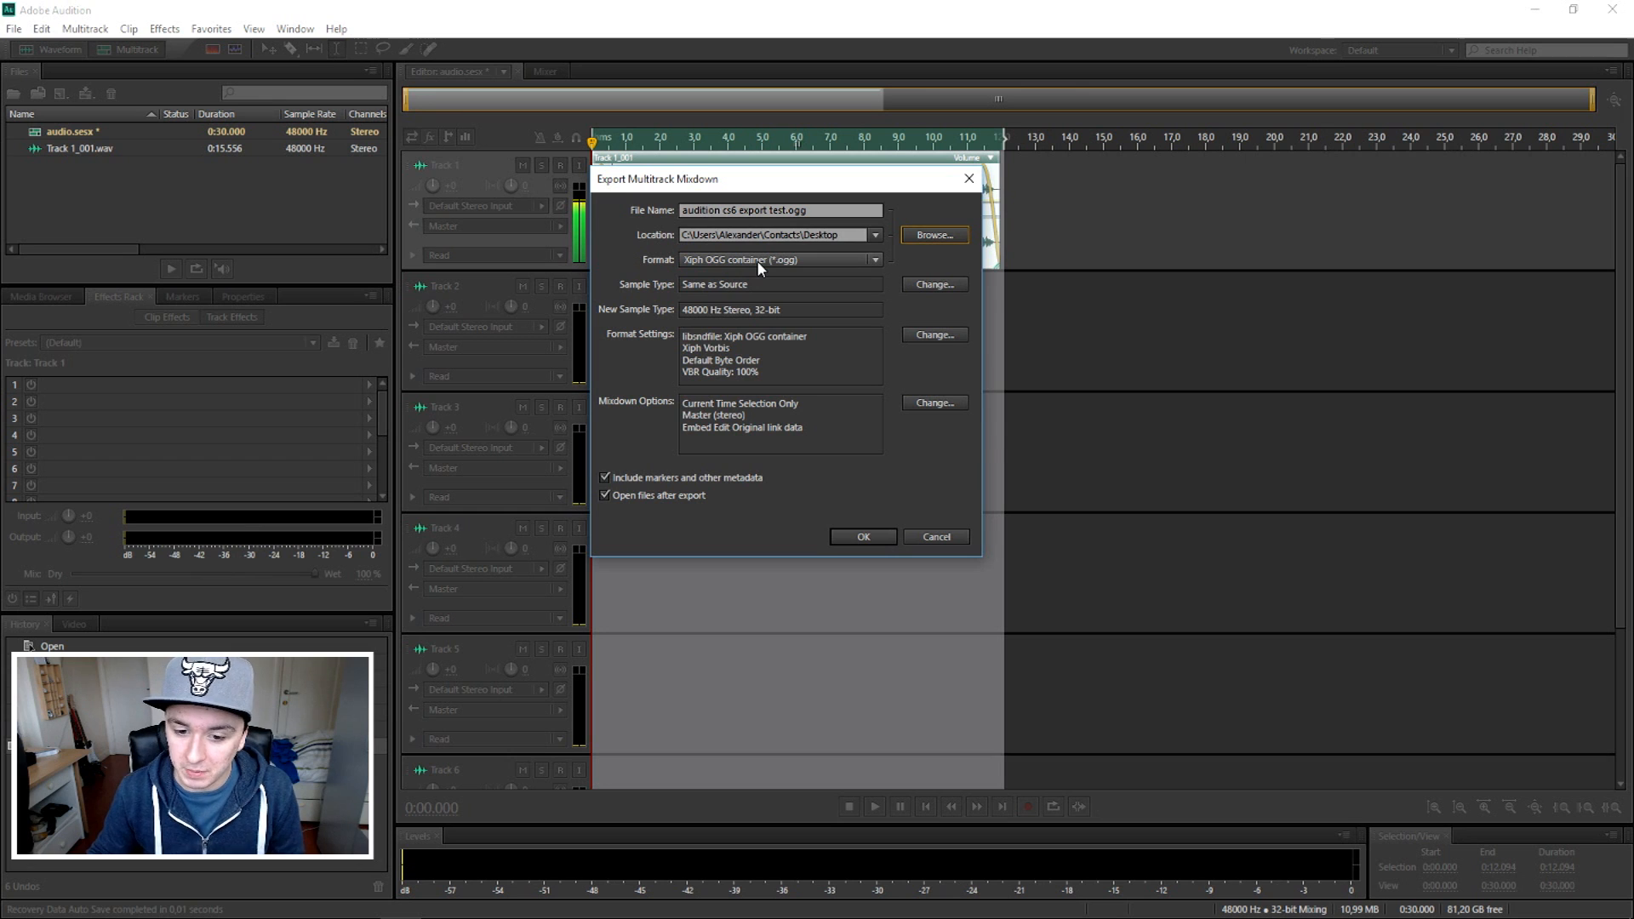
pyautogui.click(781, 259)
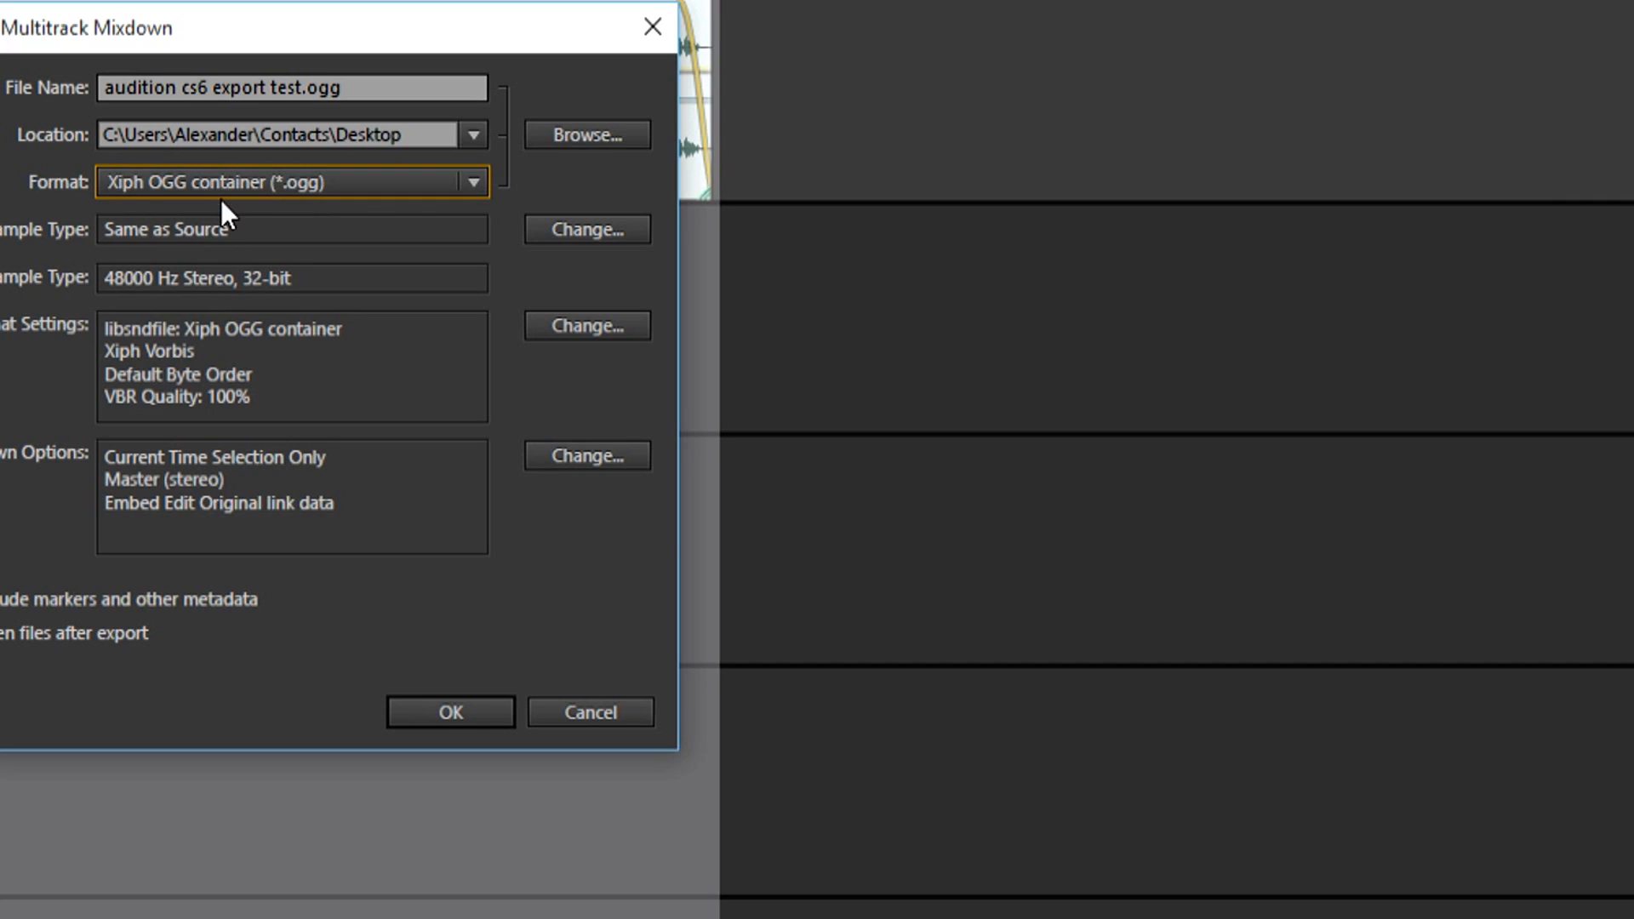
# Step: Set the mixdown format to MP3 Audio with a constant 320 Kbps bitrate
pyautogui.click(470, 180)
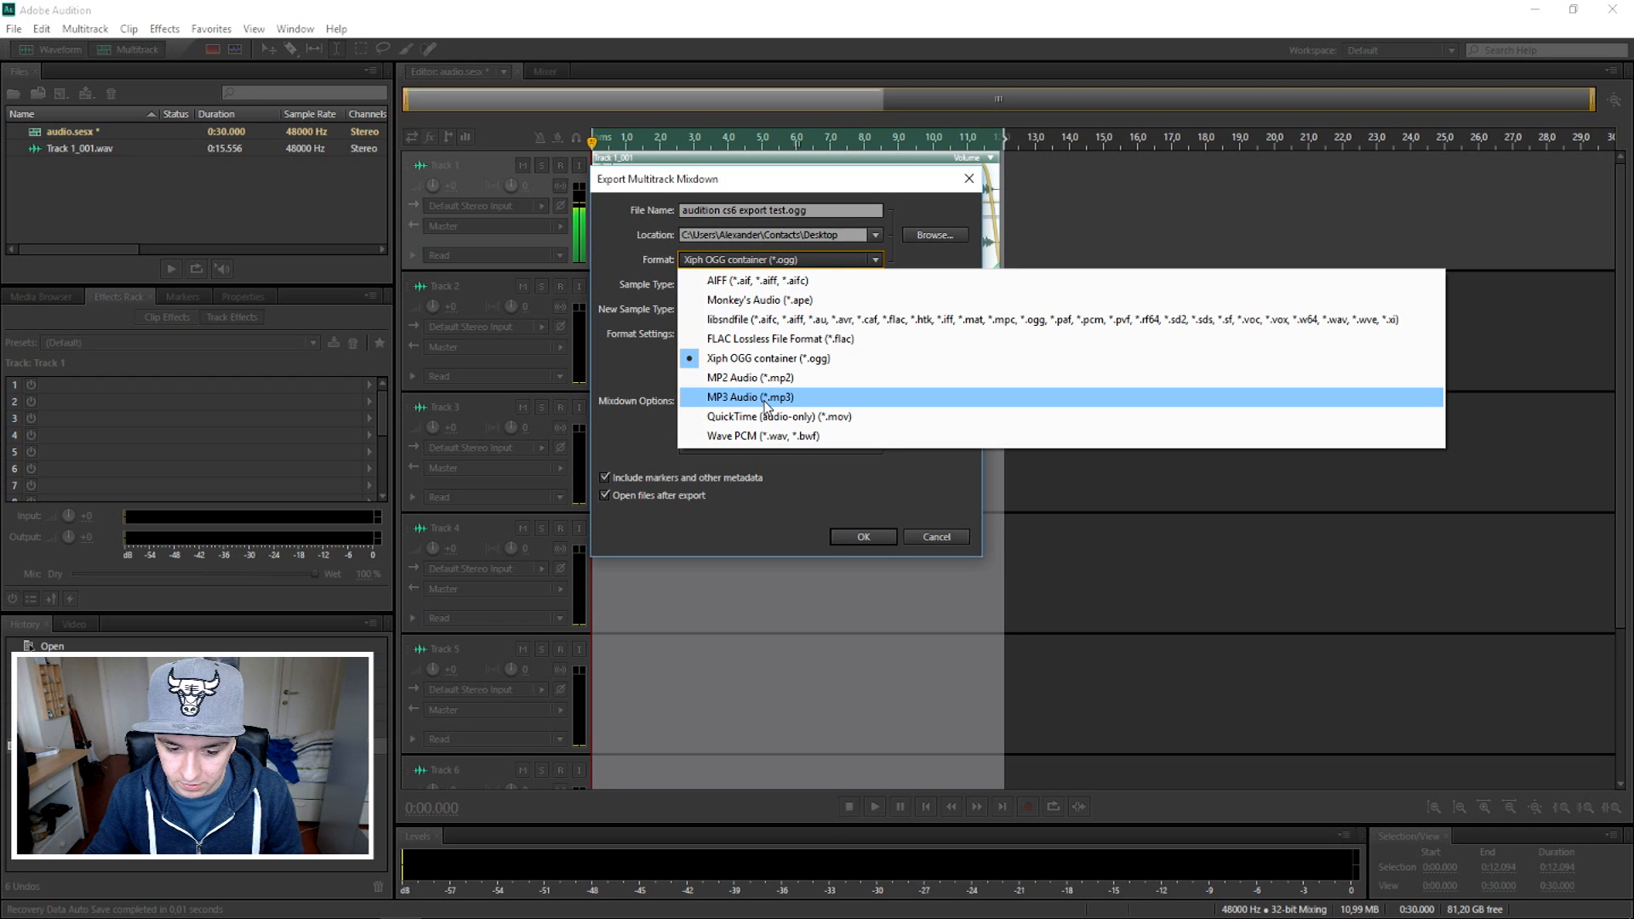
pyautogui.click(748, 398)
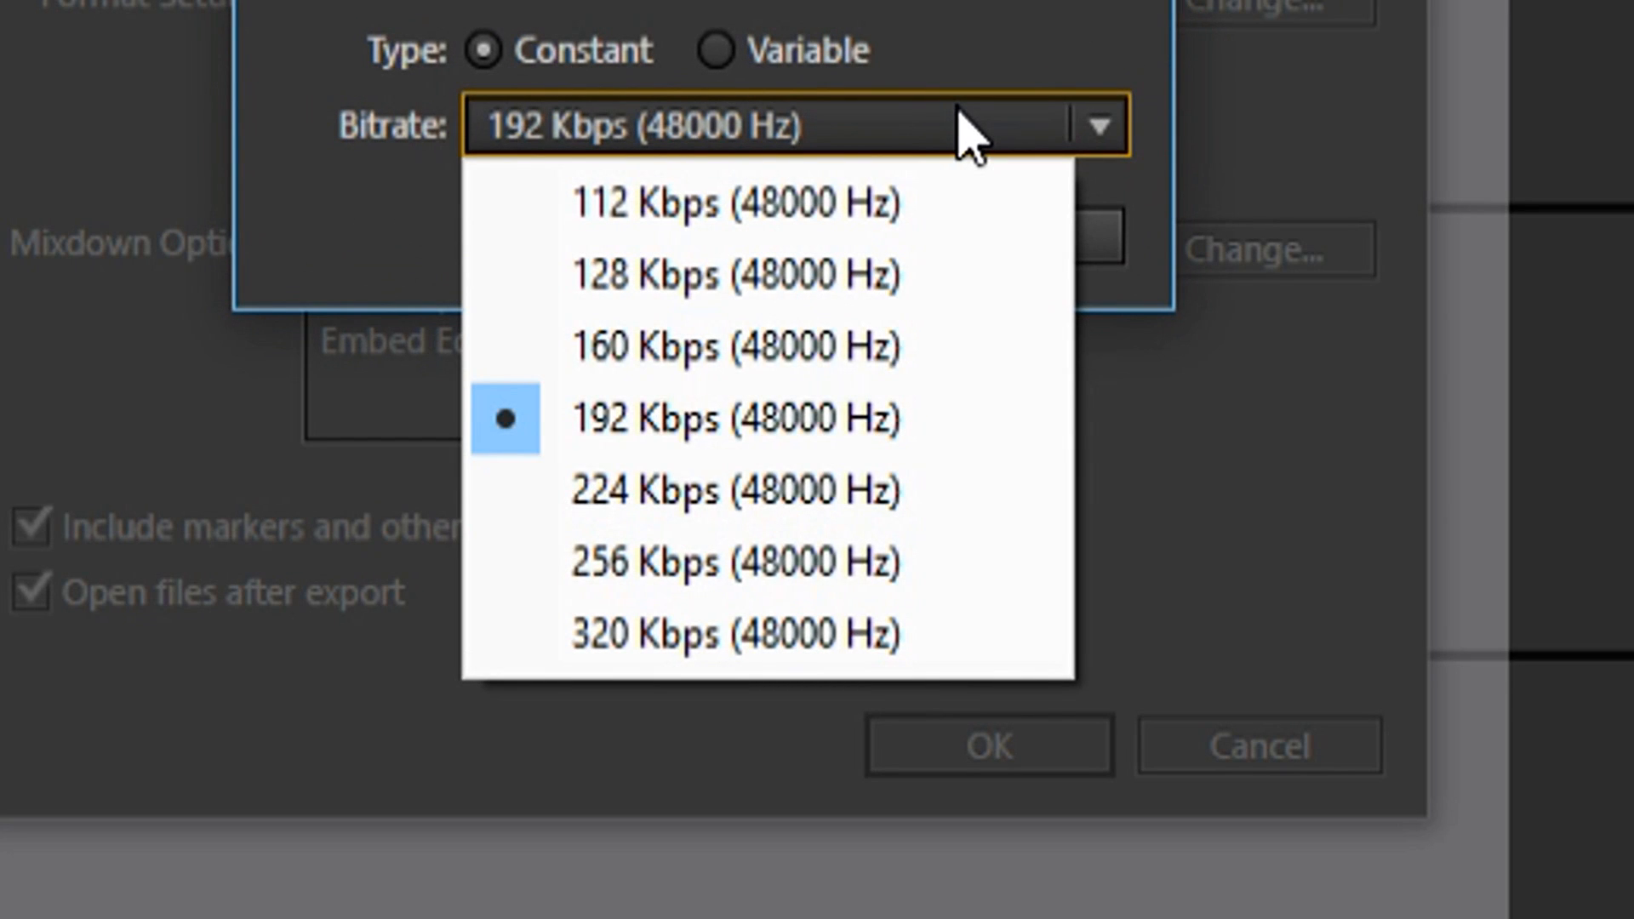
pyautogui.moveTo(719, 723)
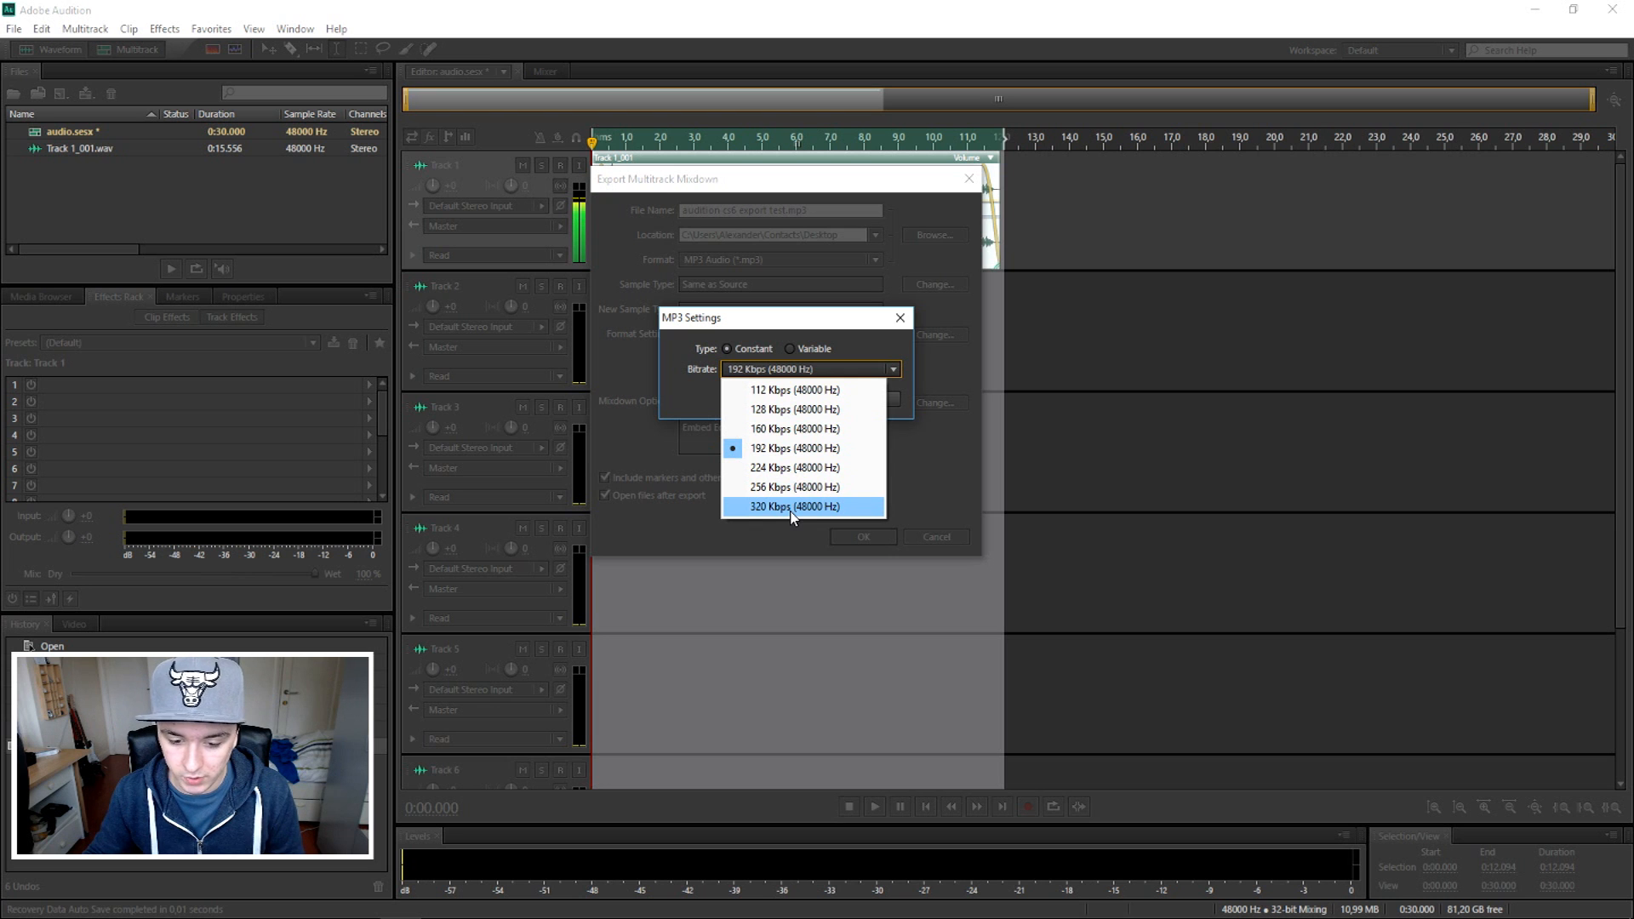
pyautogui.click(791, 506)
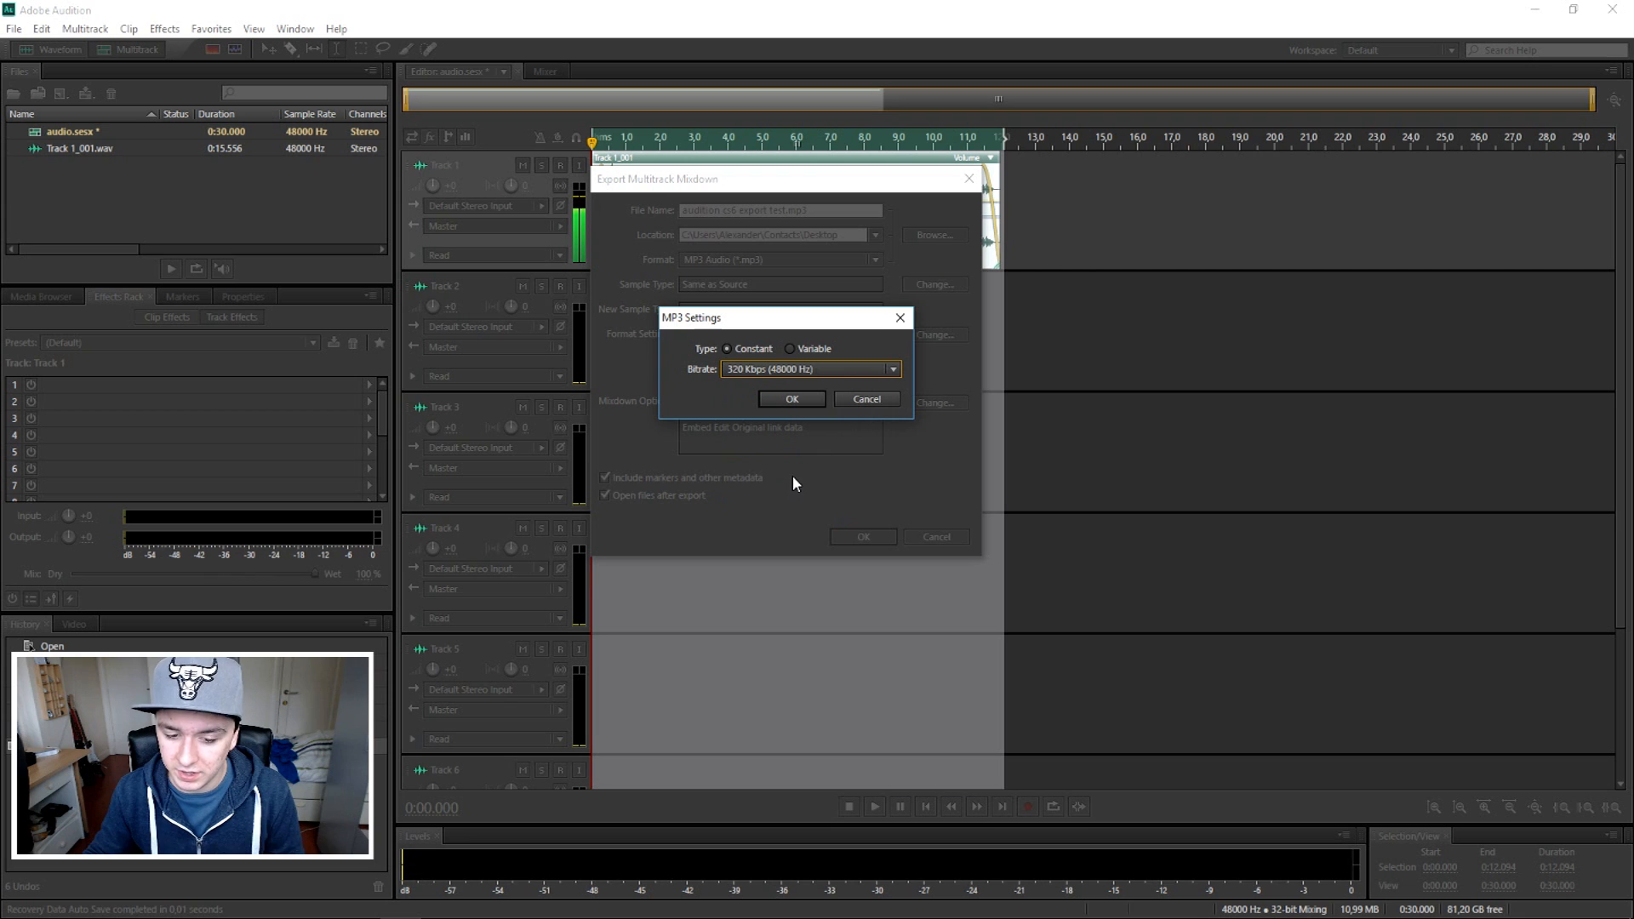
pyautogui.click(792, 399)
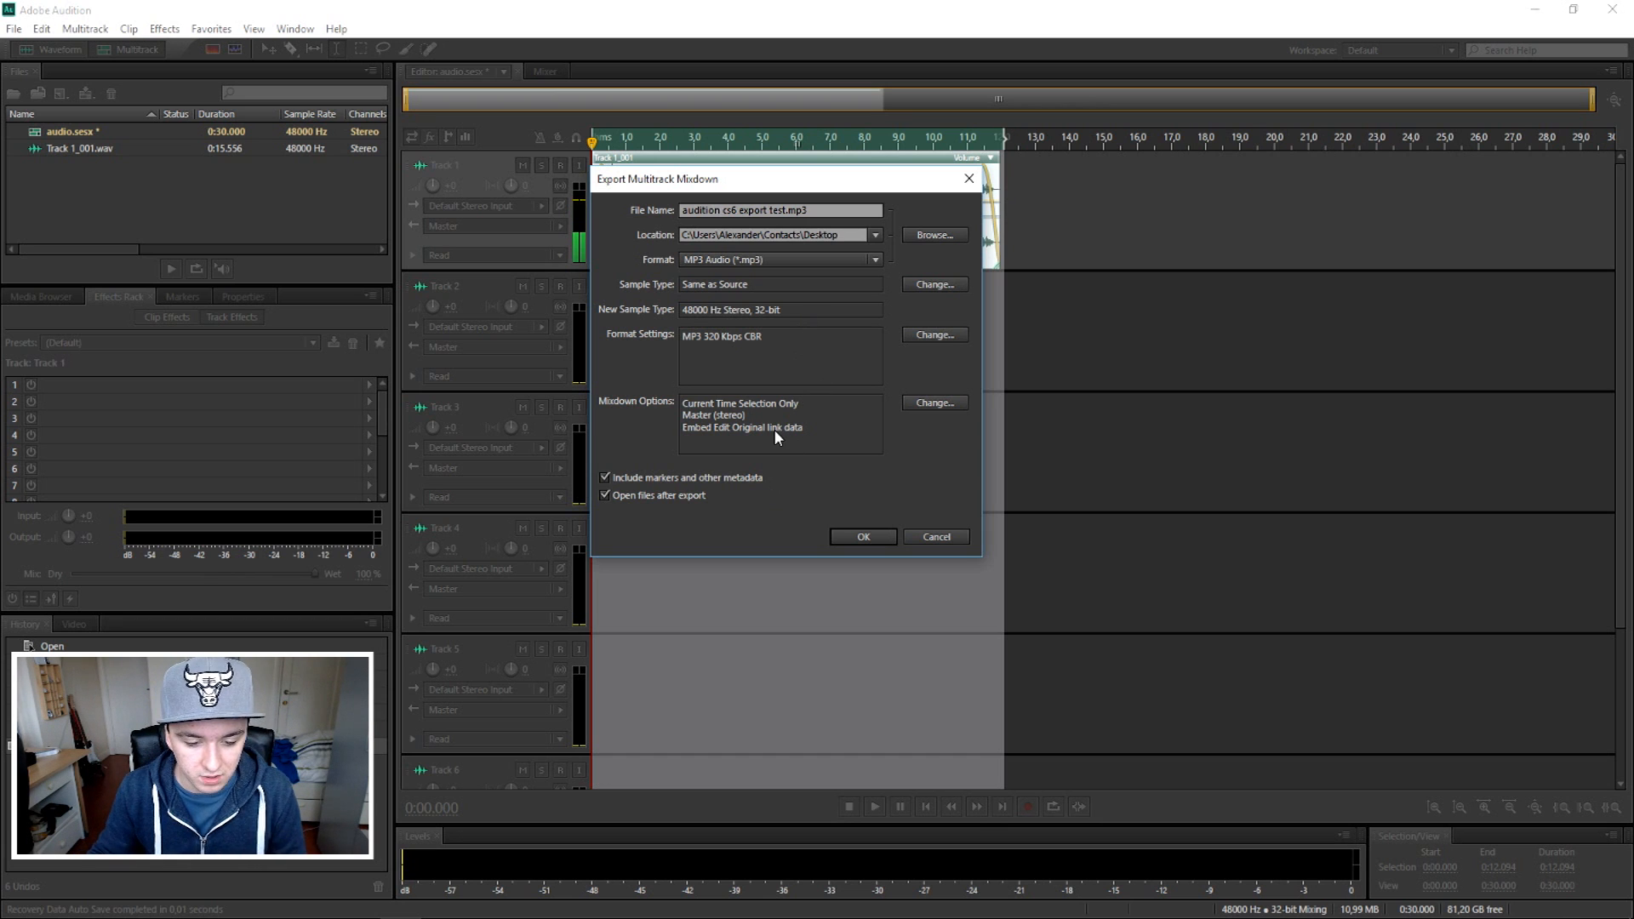
pyautogui.moveTo(654, 509)
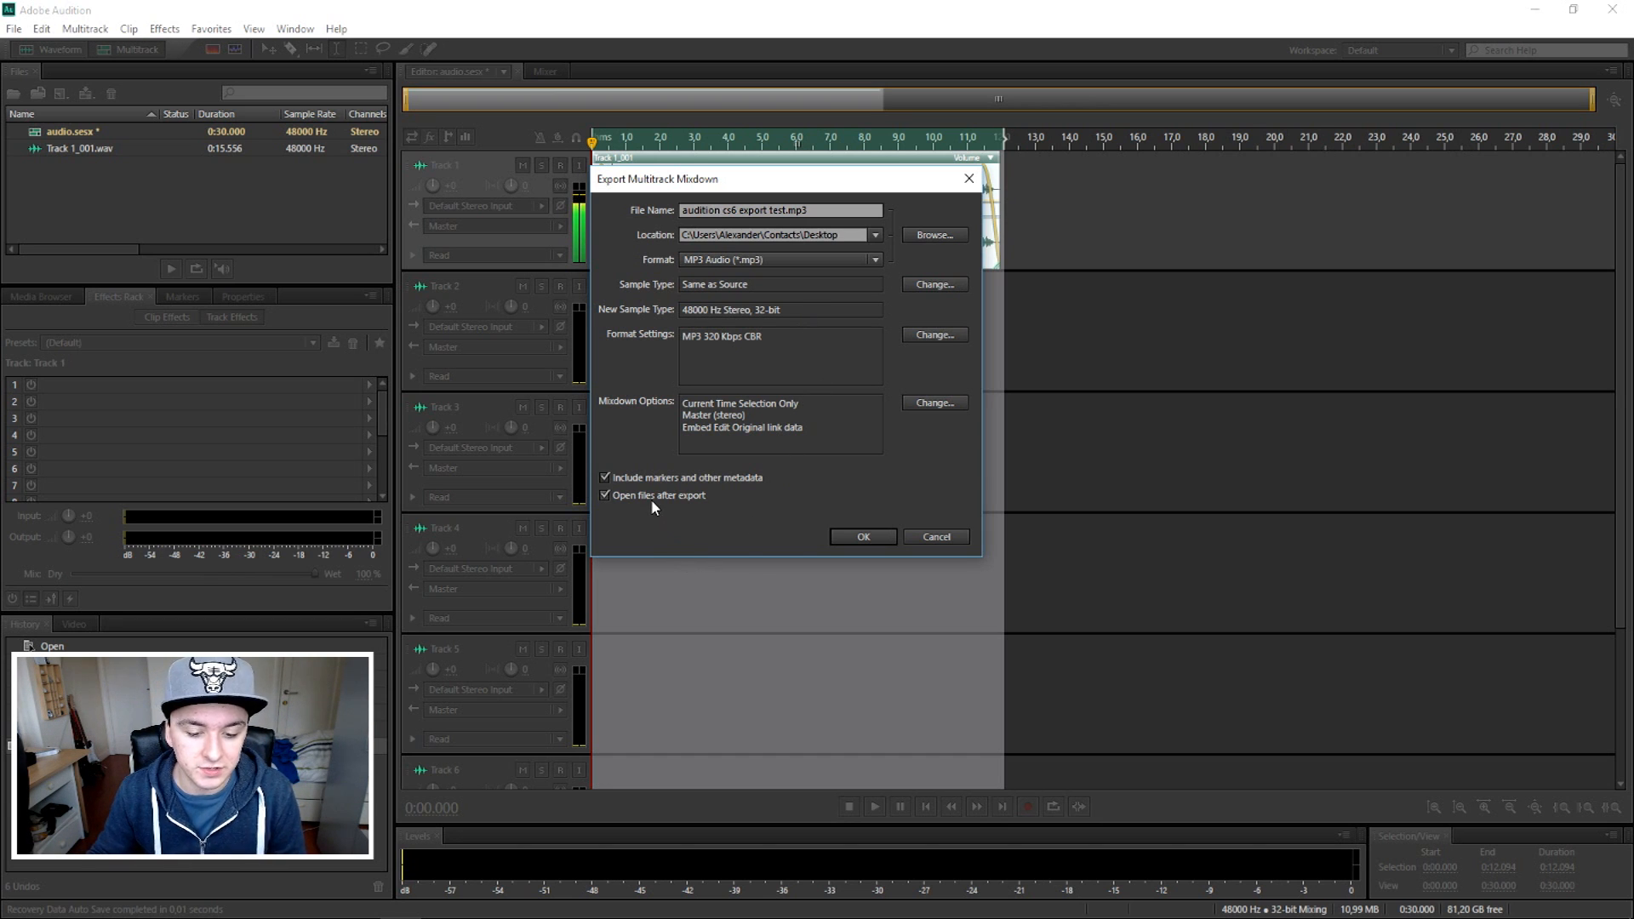
# Step: Turn off 'Open files after export' and export the 320 Kbps MP3 mixdown
pyautogui.click(605, 495)
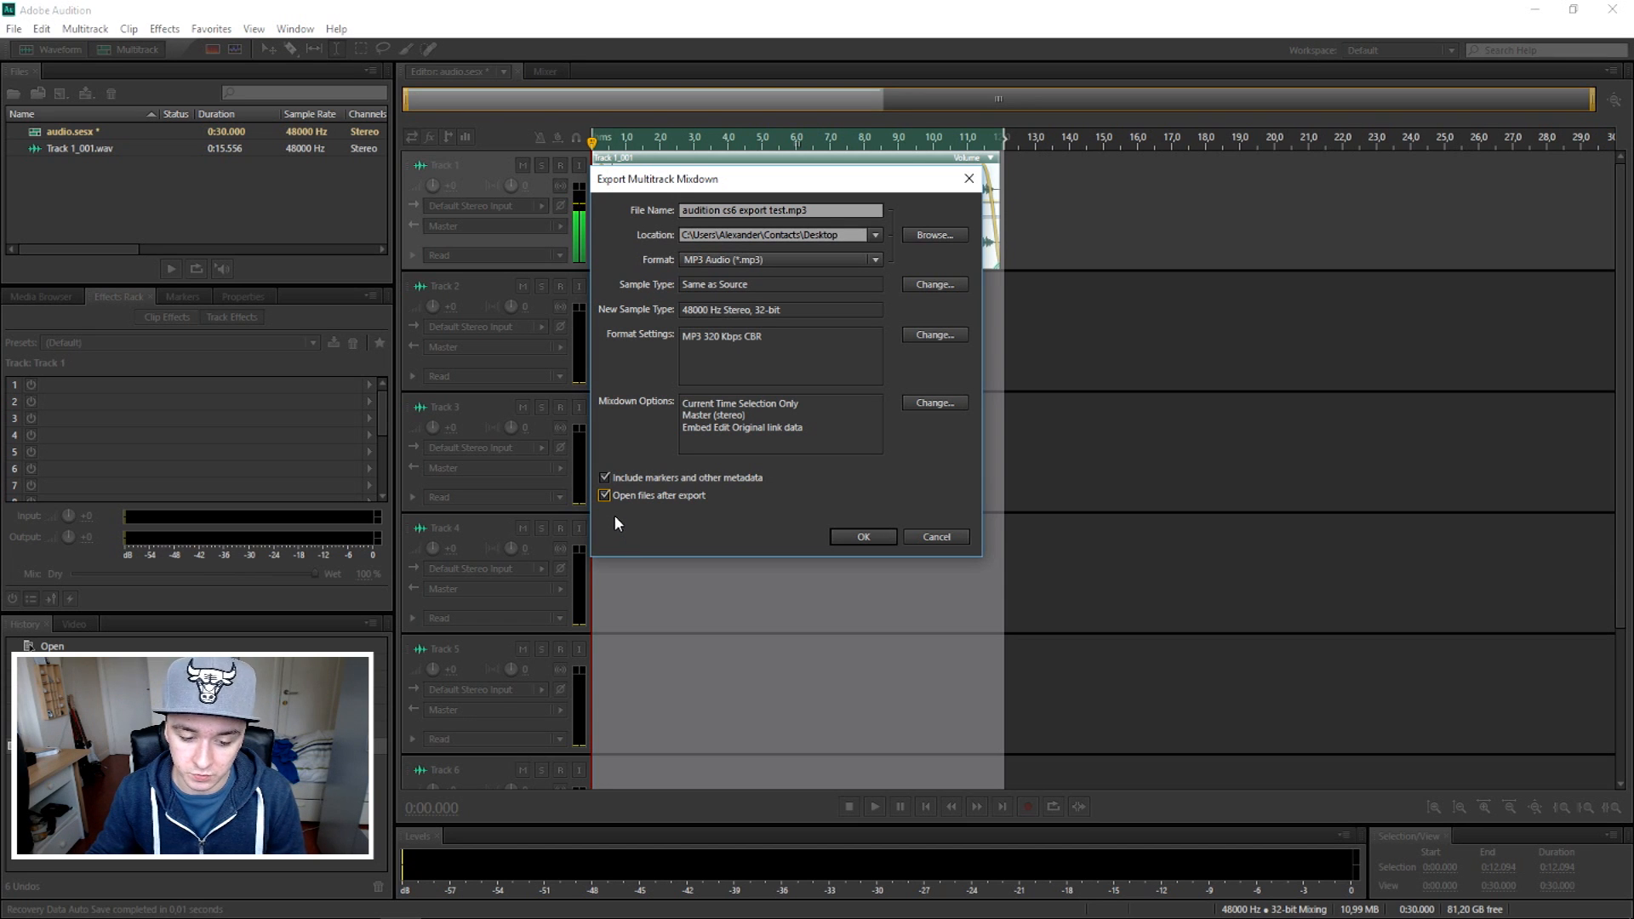
pyautogui.click(605, 495)
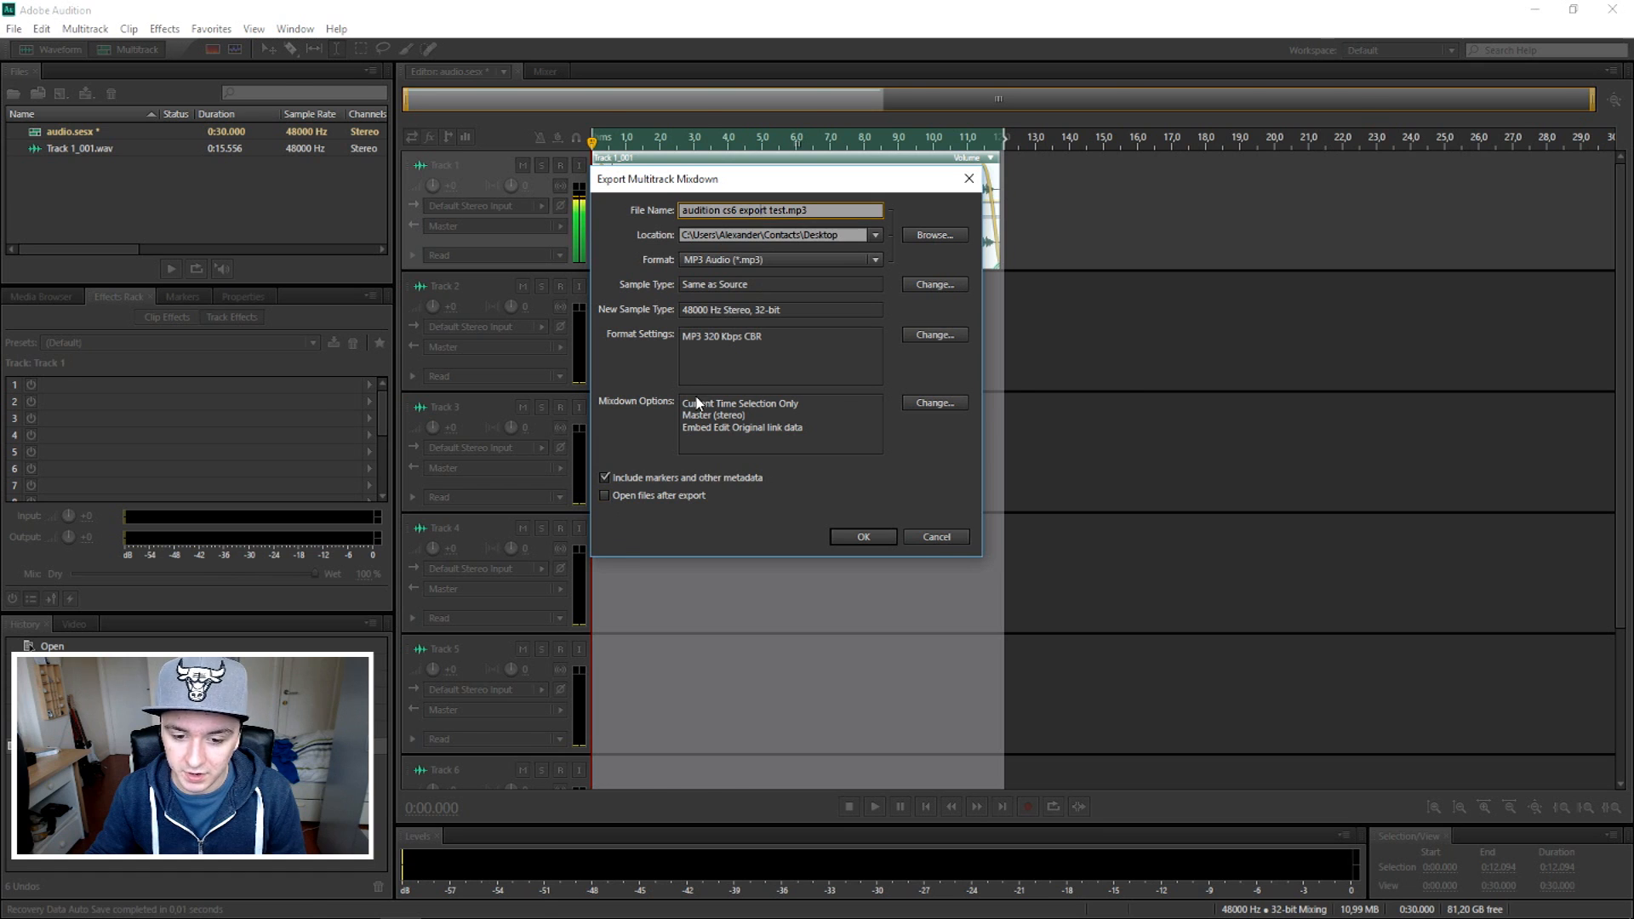
pyautogui.click(776, 234)
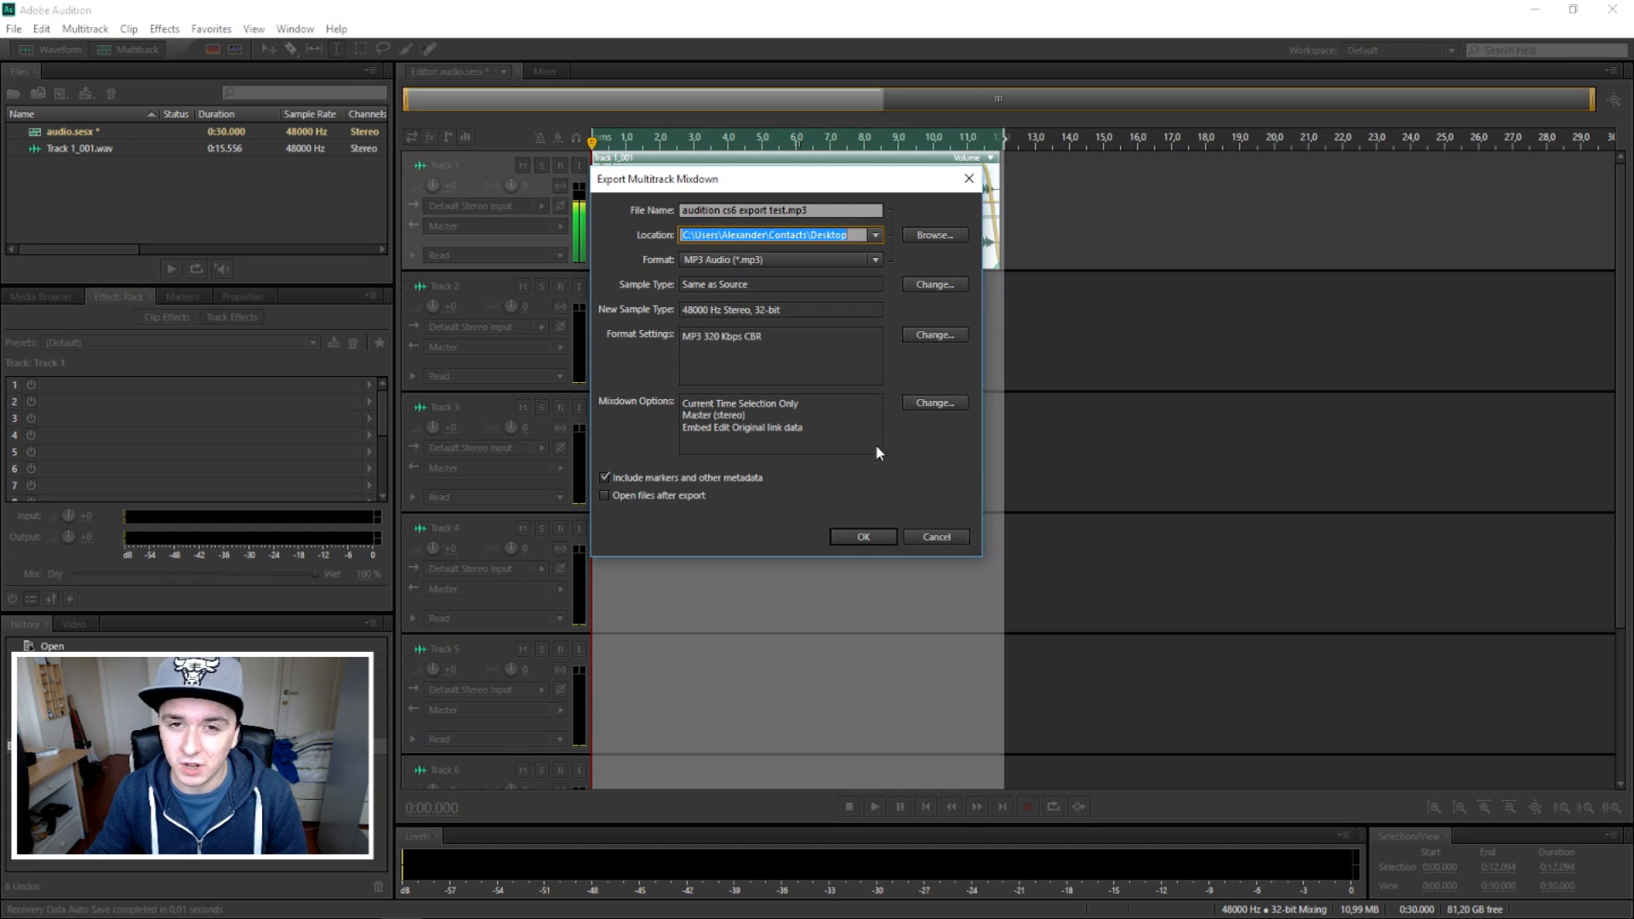
pyautogui.click(863, 537)
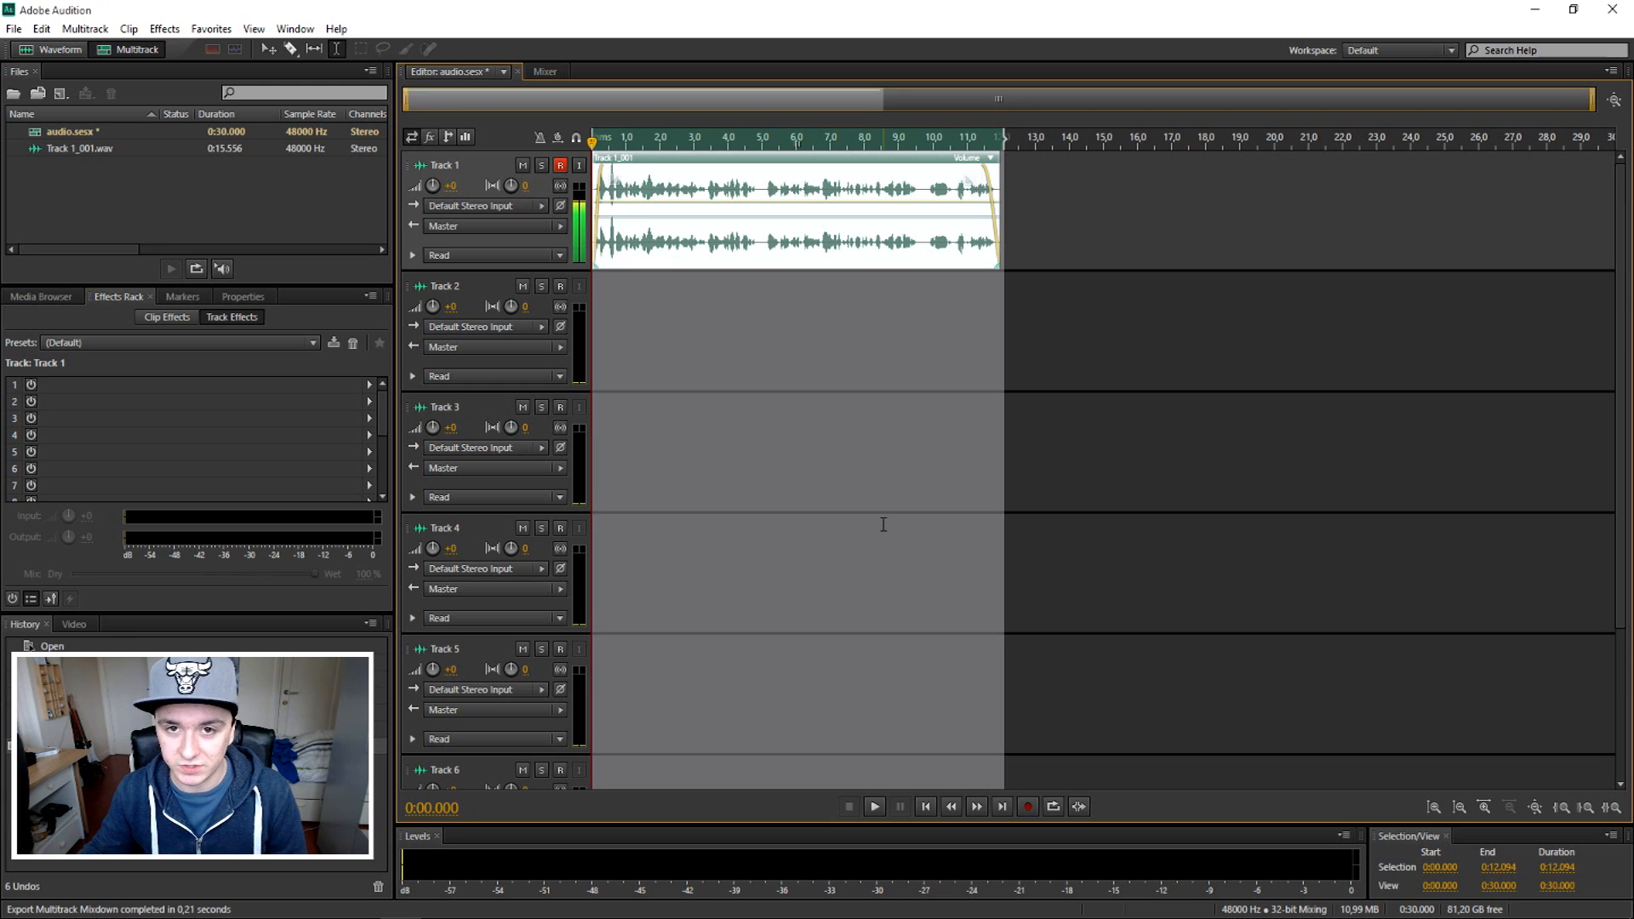